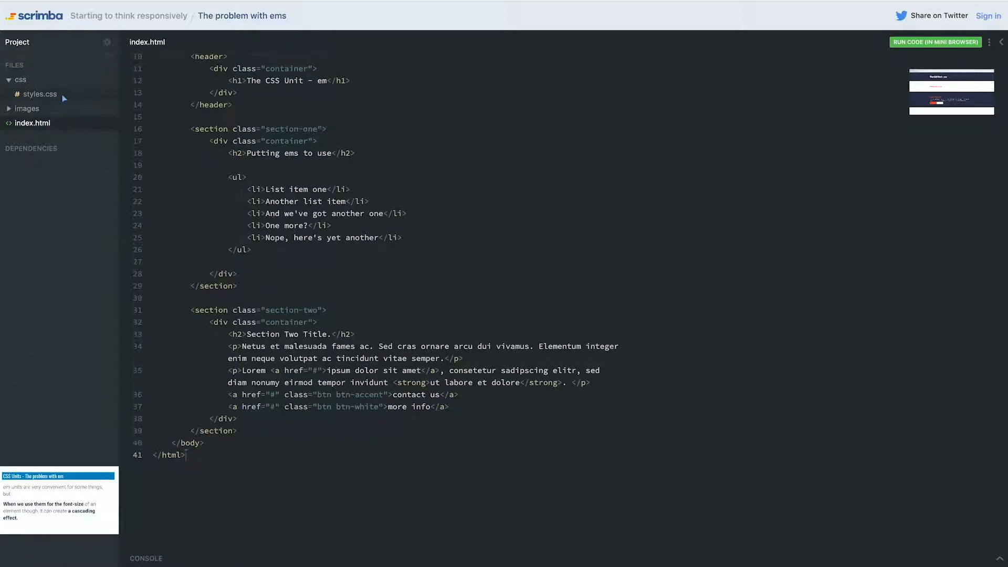
Step: Open styles.css from the css folder in the file tree
left_click(40, 93)
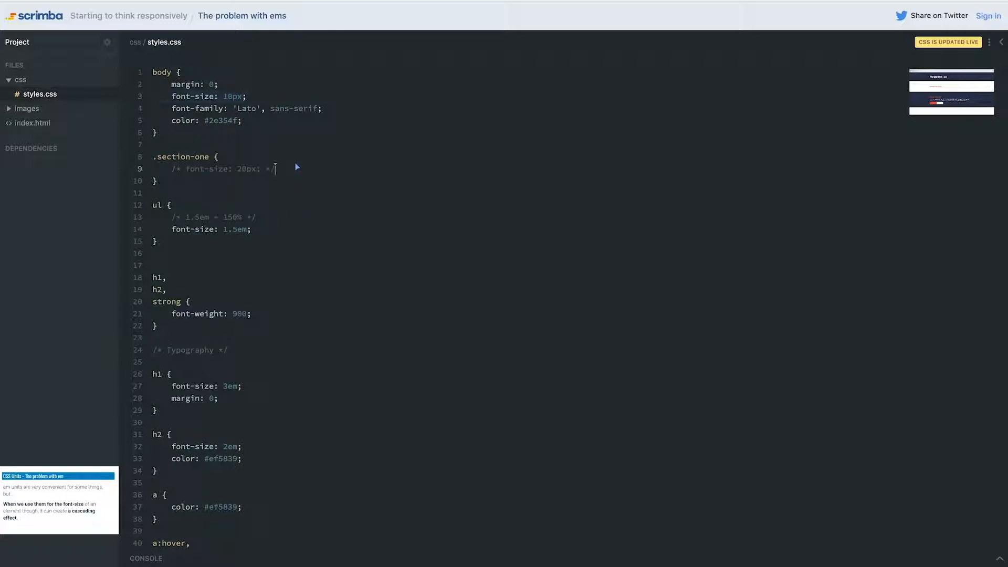
Step: Replace the section-one font-size value 20px with 2em; so the rule is active
left_click_drag(172, 168, 270, 168)
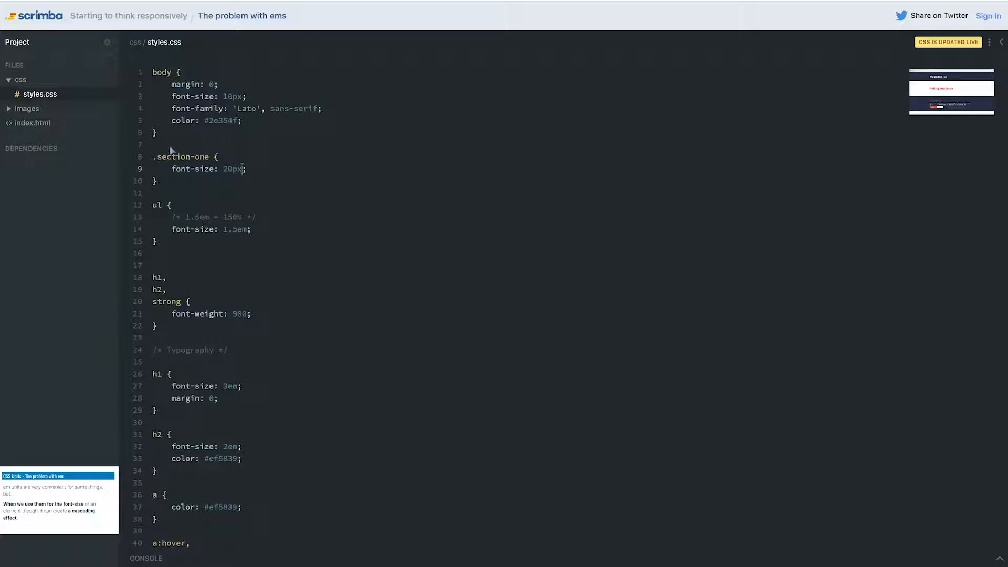
type("2em")
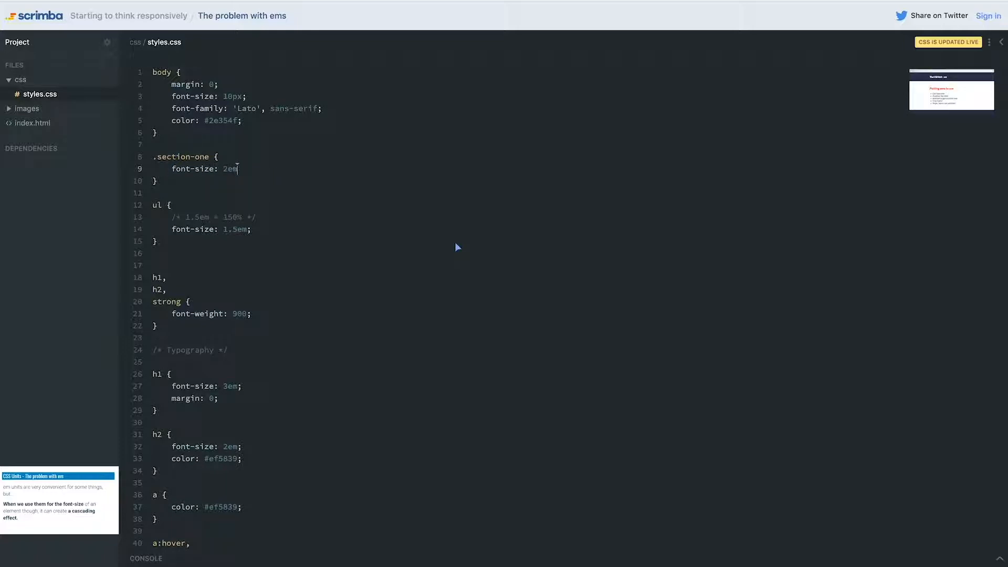
type(";")
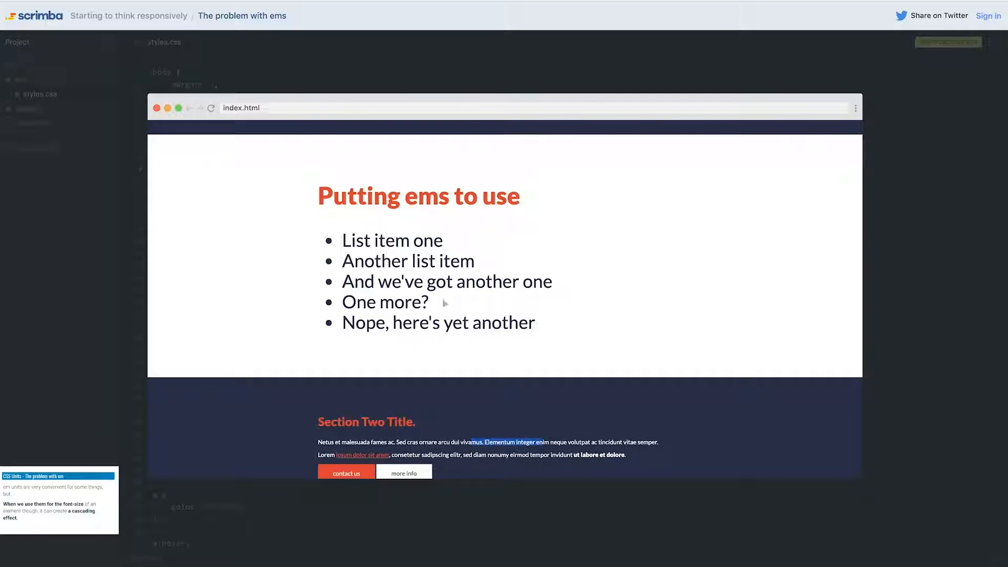
Step: Add an empty li { } rule directly below the ul rule
left_click_drag(360, 239, 434, 282)
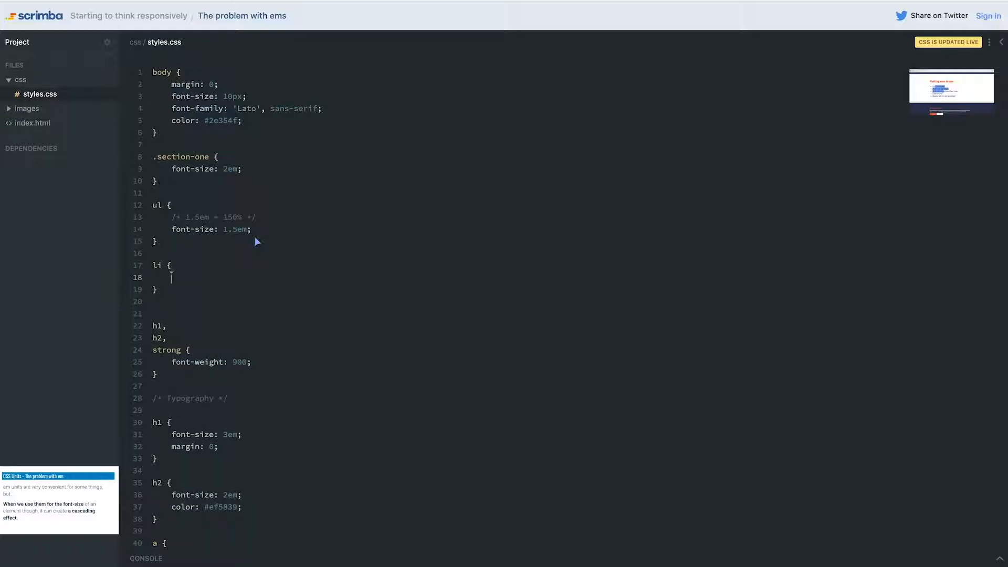
Step: Write font-size: 1.5em; inside the li rule
type("font-size:")
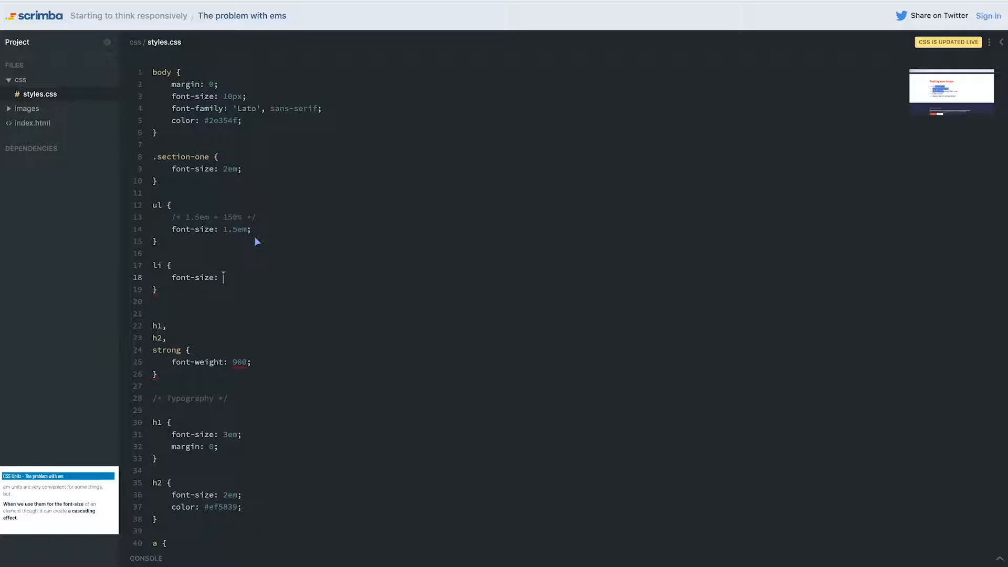
type("1.5em;")
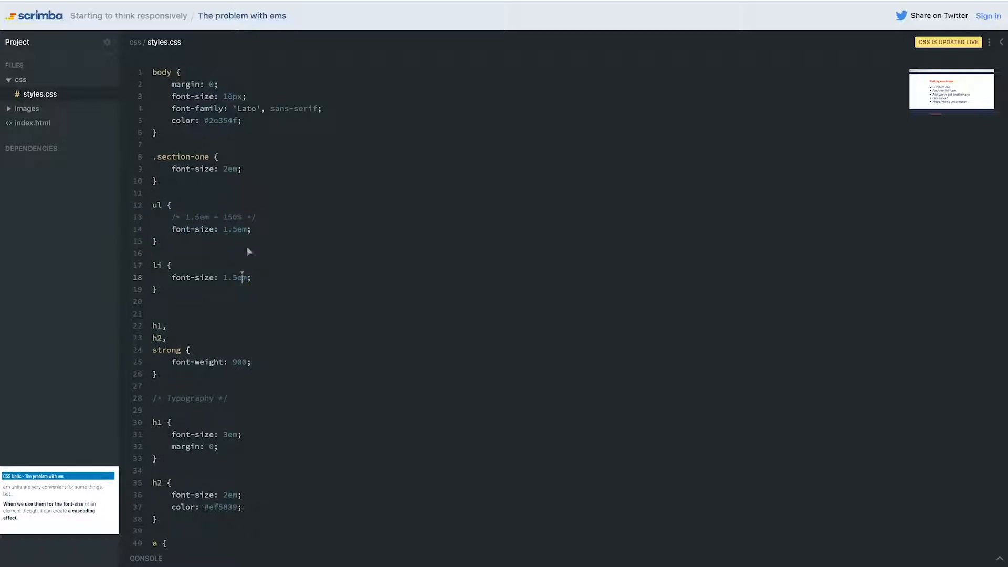
mouse_move(188, 291)
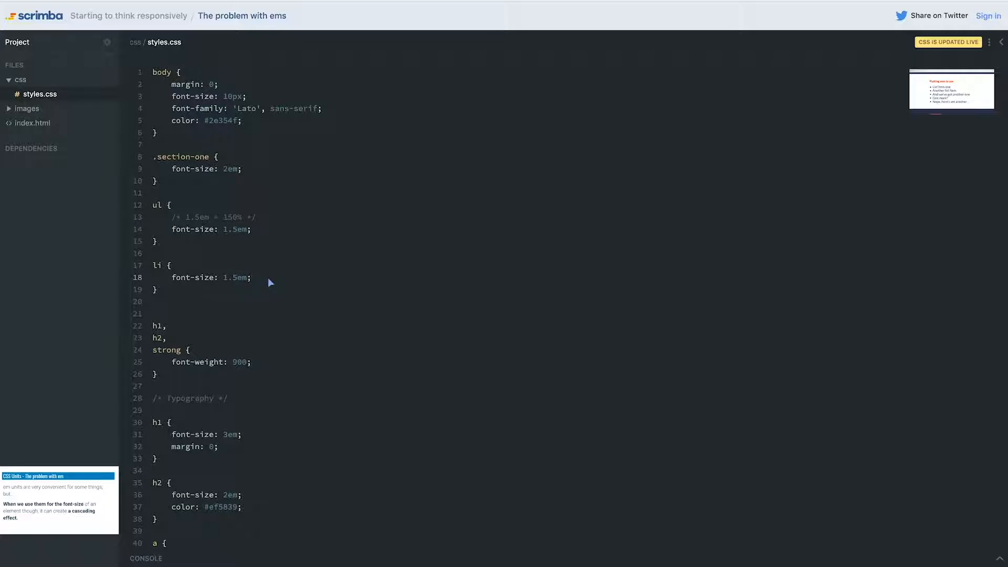
mouse_move(168, 165)
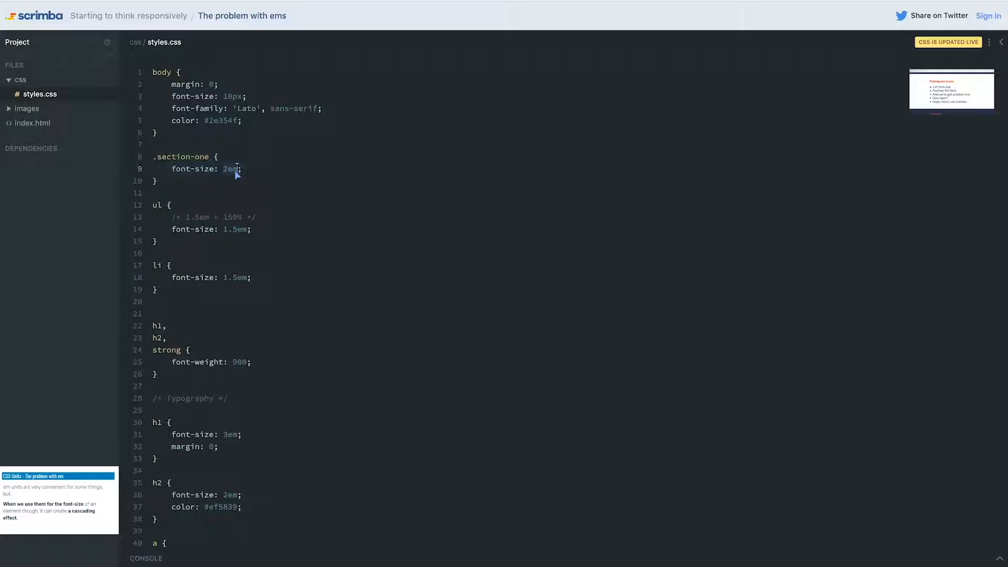
scroll("down", 3)
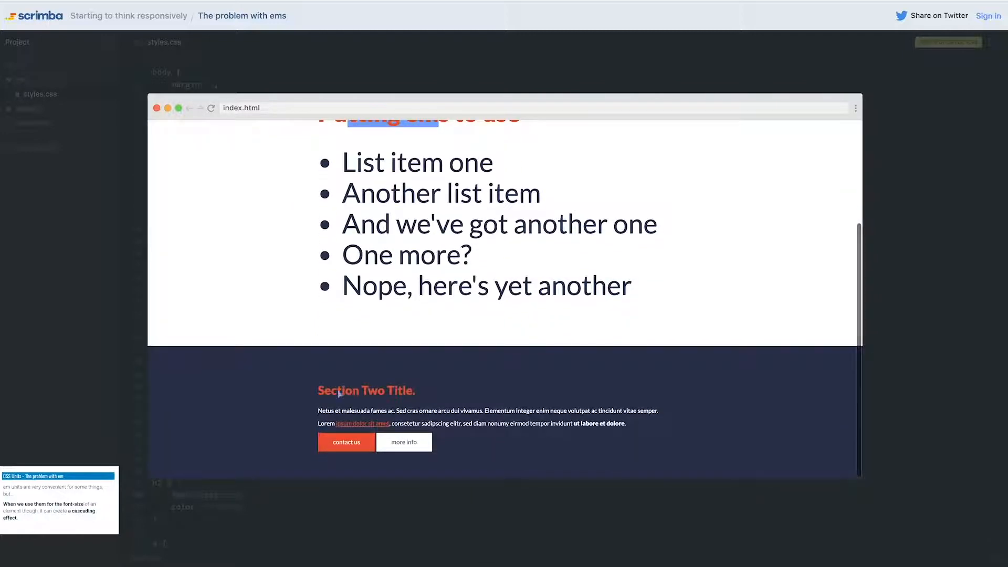
Step: Scroll the preview down to the oversized list under "Putting ems to use"
scroll("down", 3)
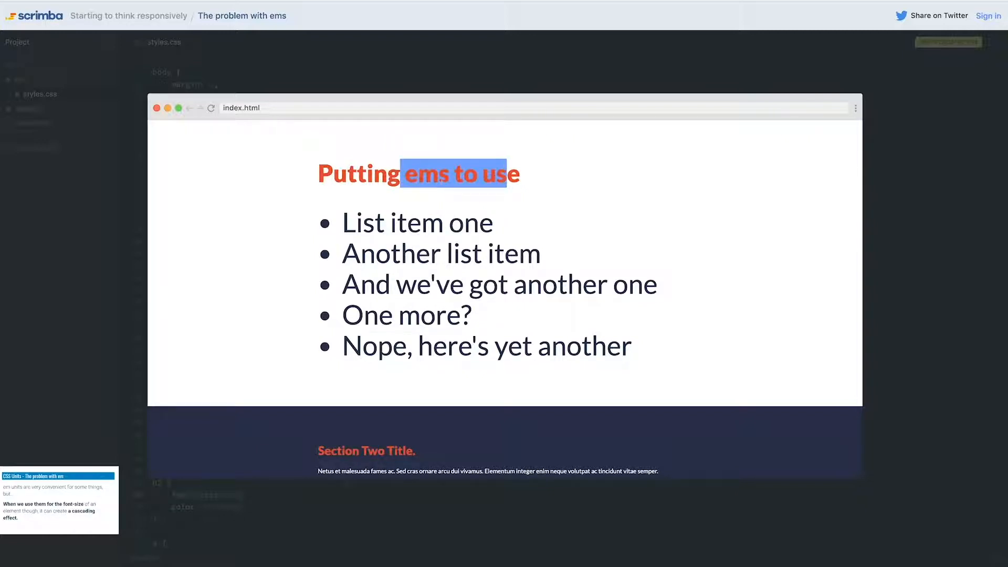